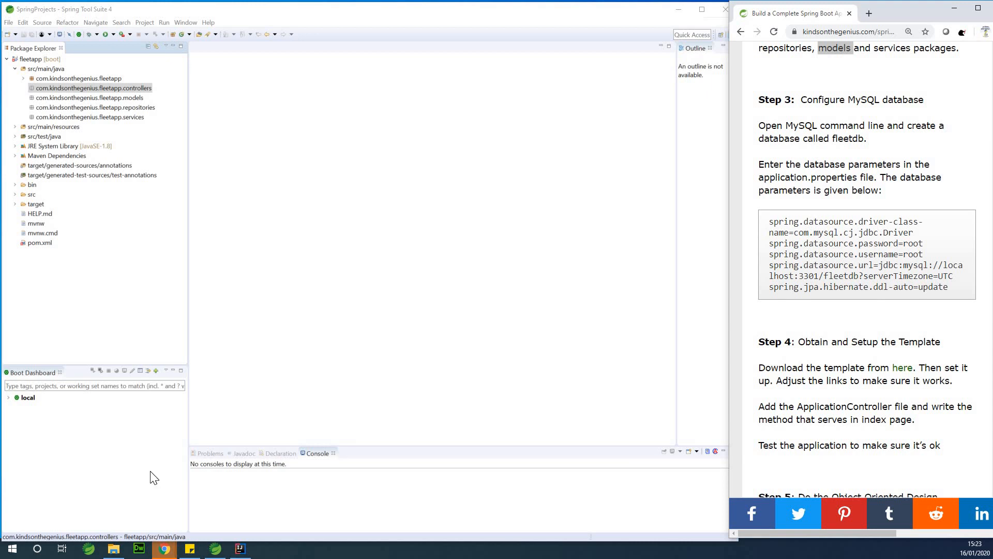
mouse_move(499, 476)
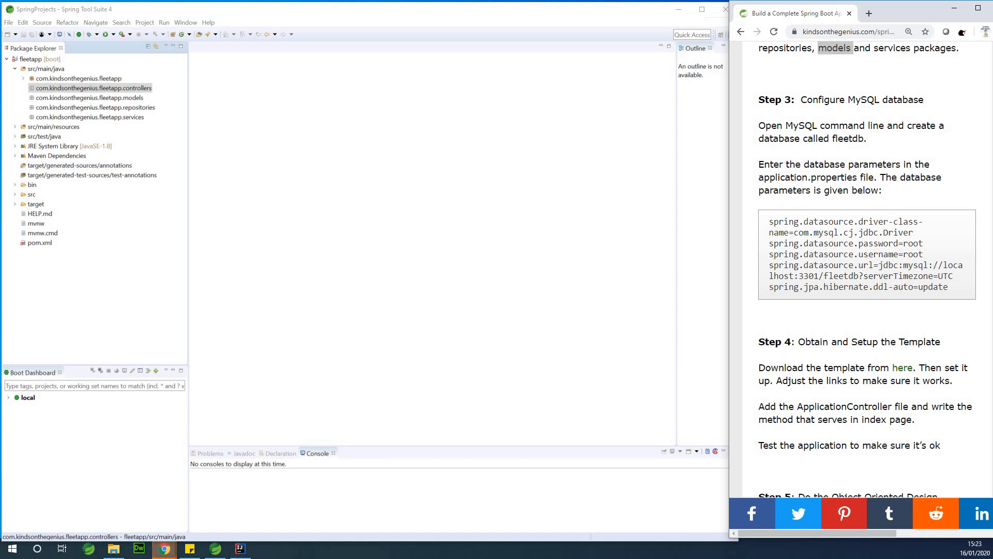
Launch the MySQL 8.0 Command Line Client from the taskbar.
left_click(11, 547)
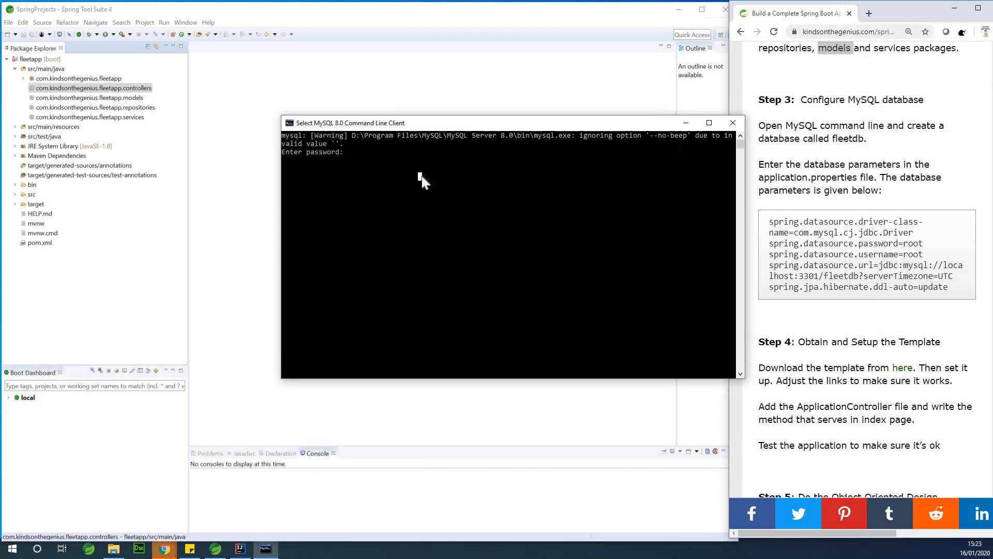
Log in as root and run 'create database fleetappdb;'.
type("****")
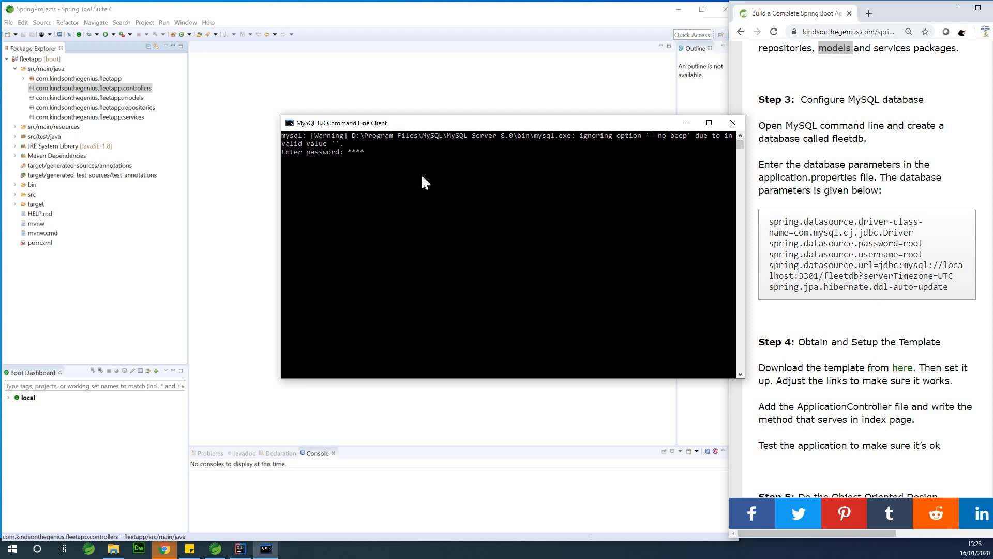
key("Return")
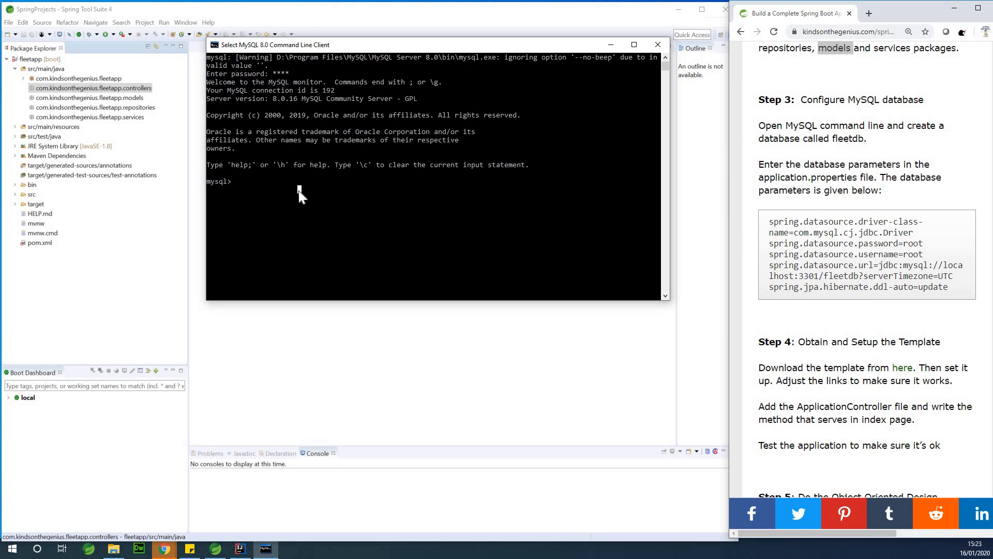
type("create")
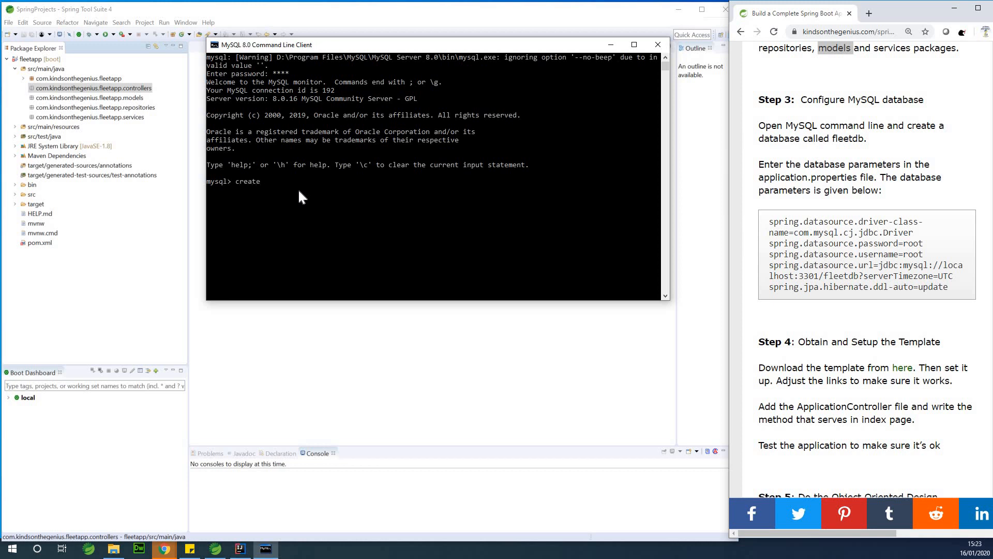
type("database fleetappdb;")
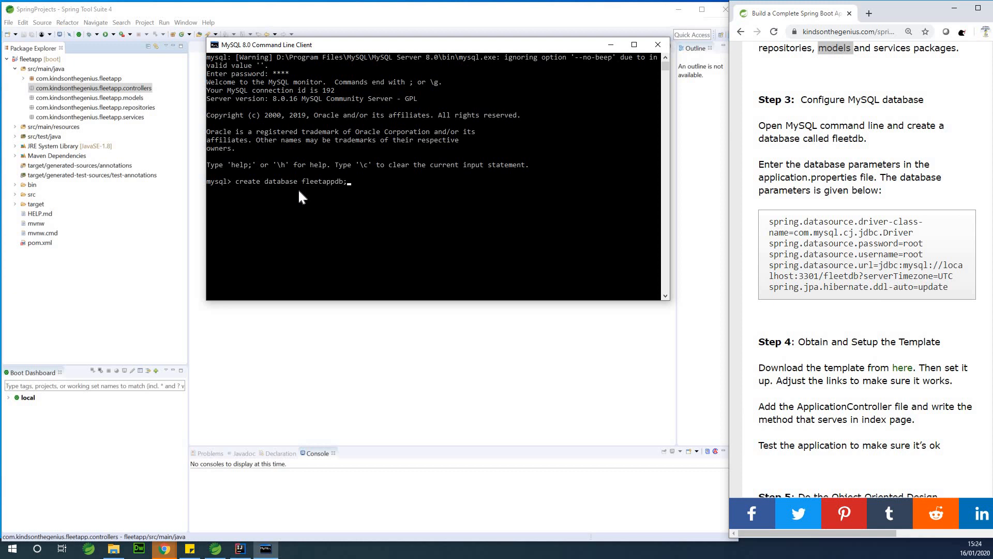
key("Return")
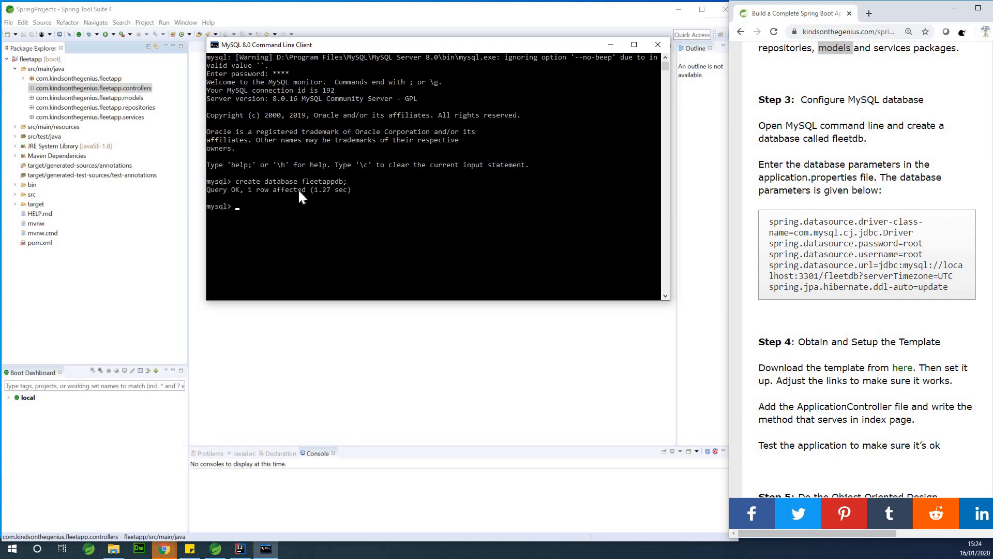
Exit the MySQL client and close its window.
type("e")
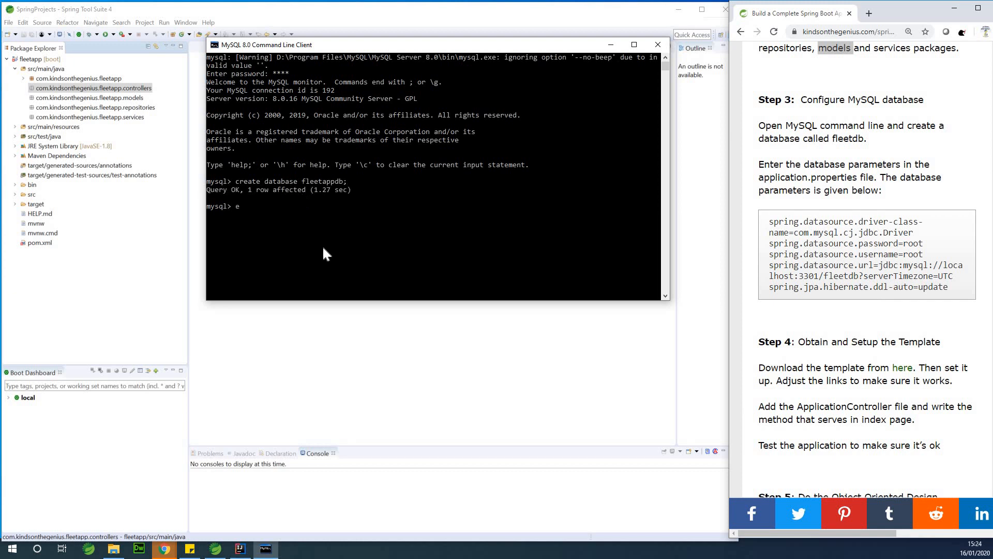
type("xit")
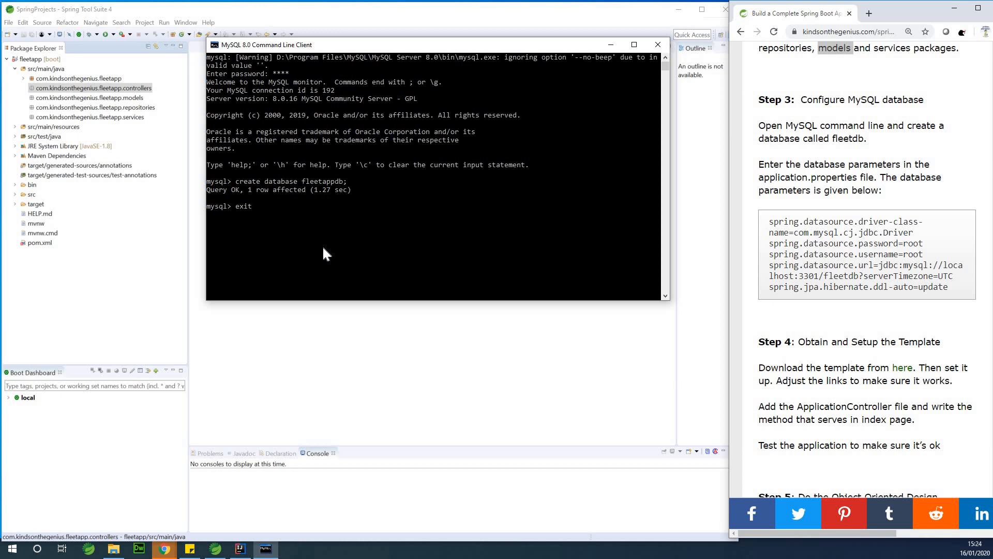
left_click(658, 44)
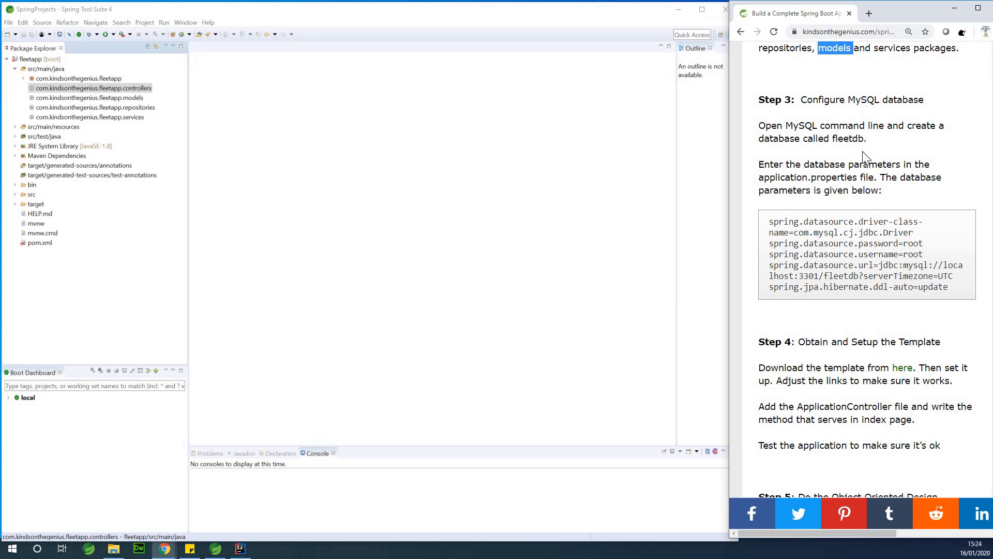
Copy the Step 3 properties code block and expand src/main/resources in Package Explorer.
scroll("down", 3)
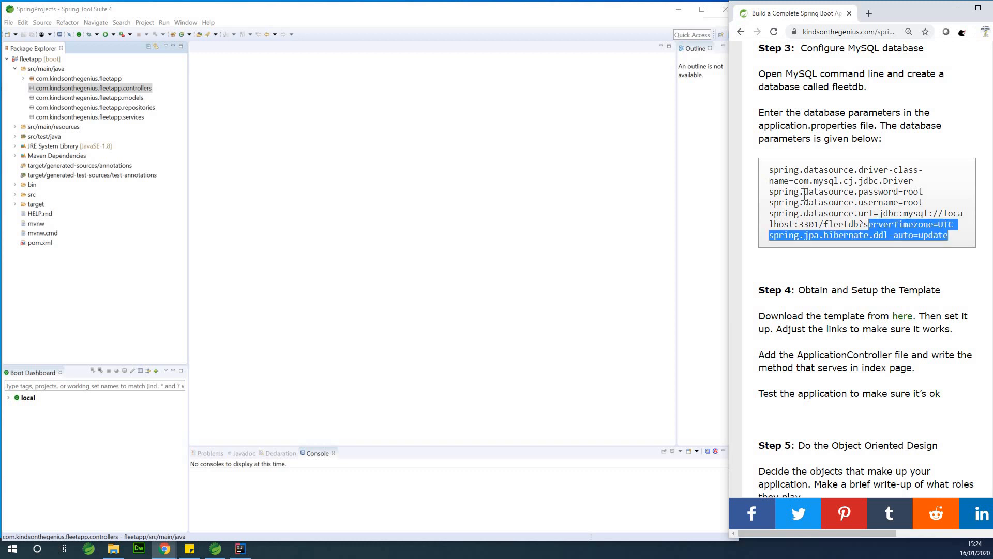
right_click(846, 175)
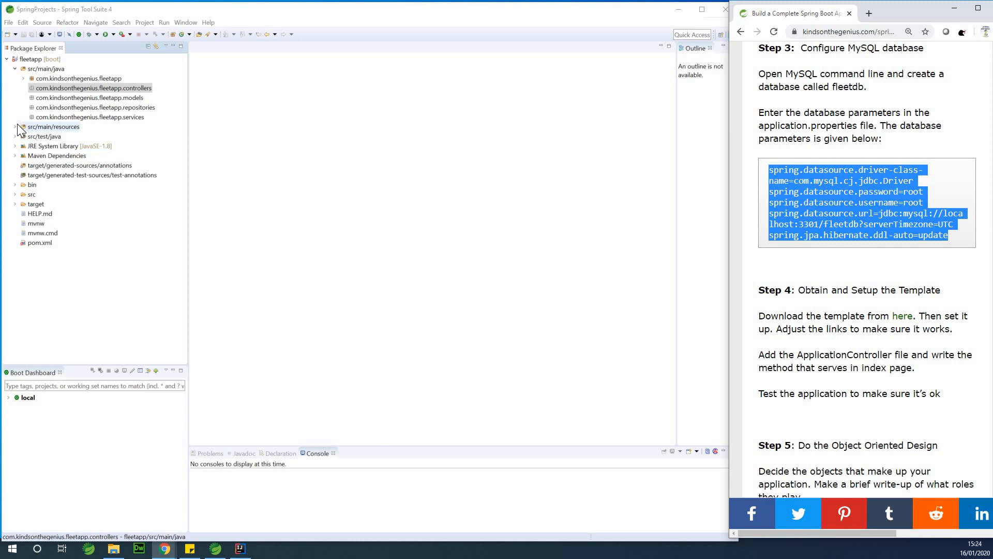
left_click(15, 126)
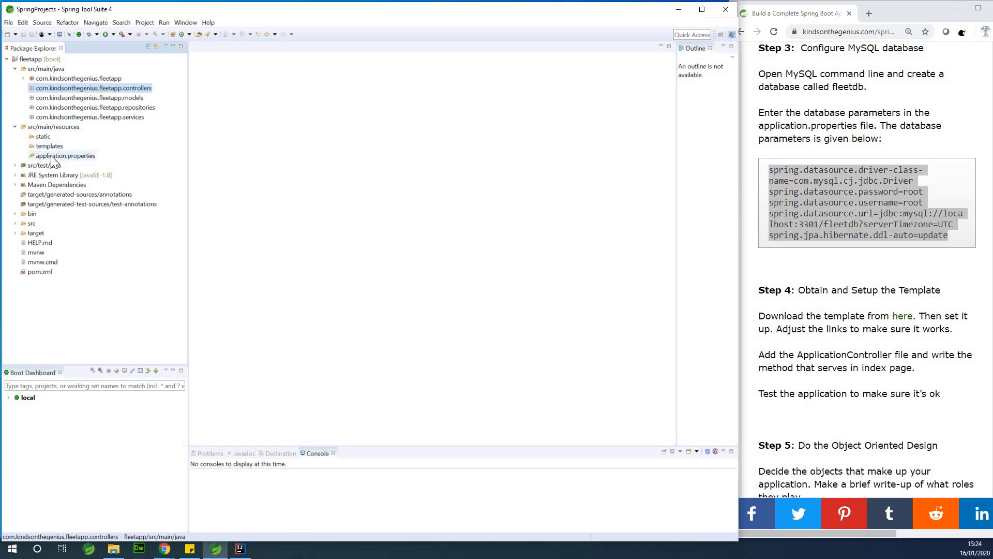
Paste the six datasource properties into application.properties and change the URL's fleetdb to fleetappdb.
left_click(65, 155)
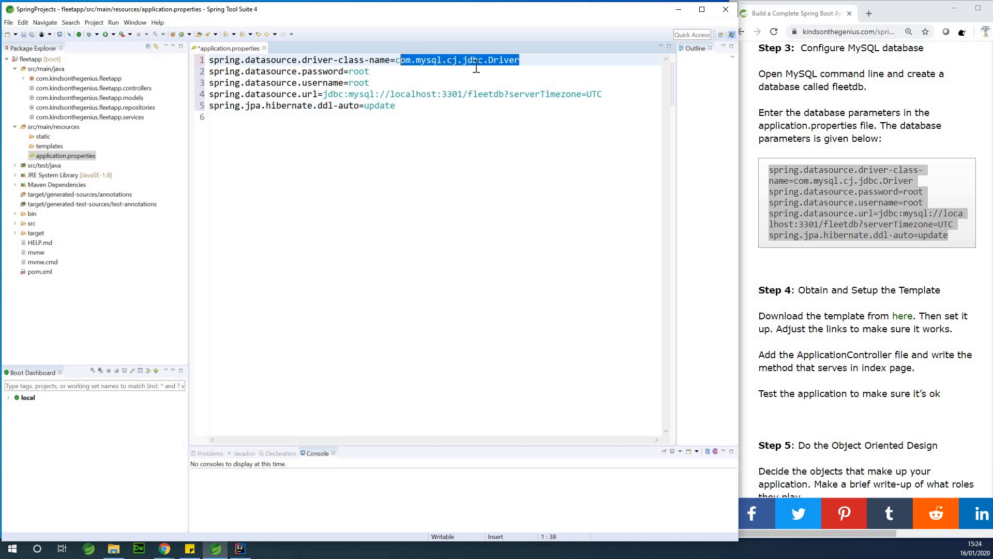
left_click(483, 60)
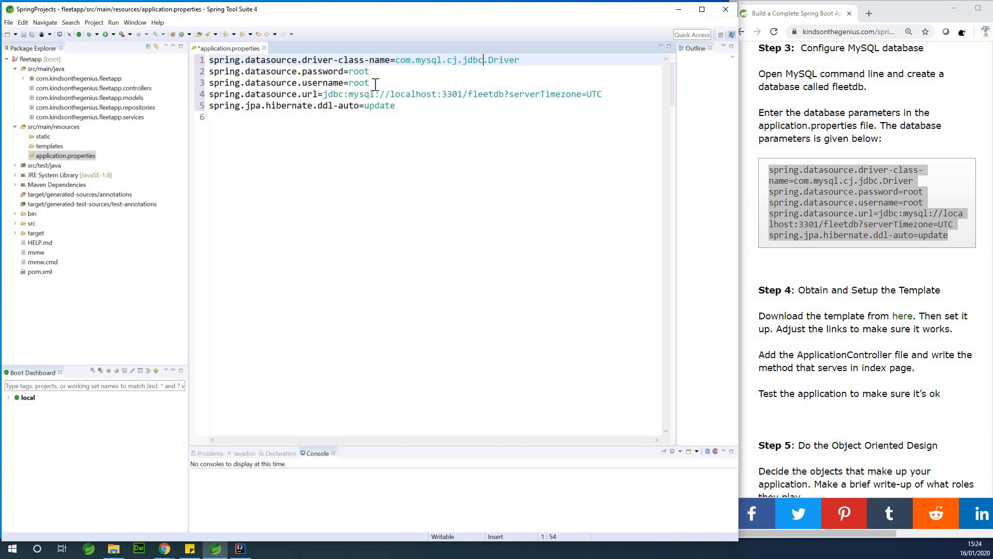
mouse_move(483, 123)
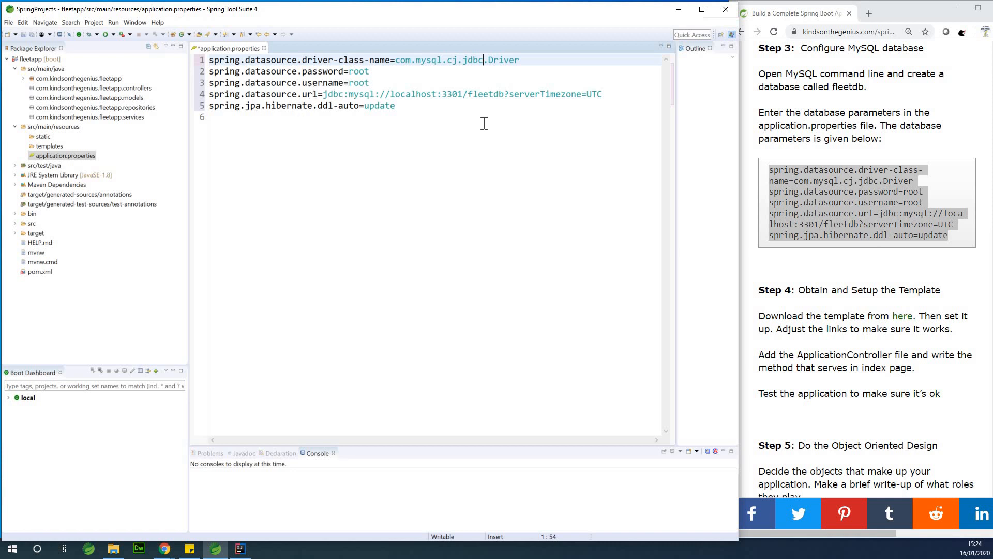
double_click(490, 94)
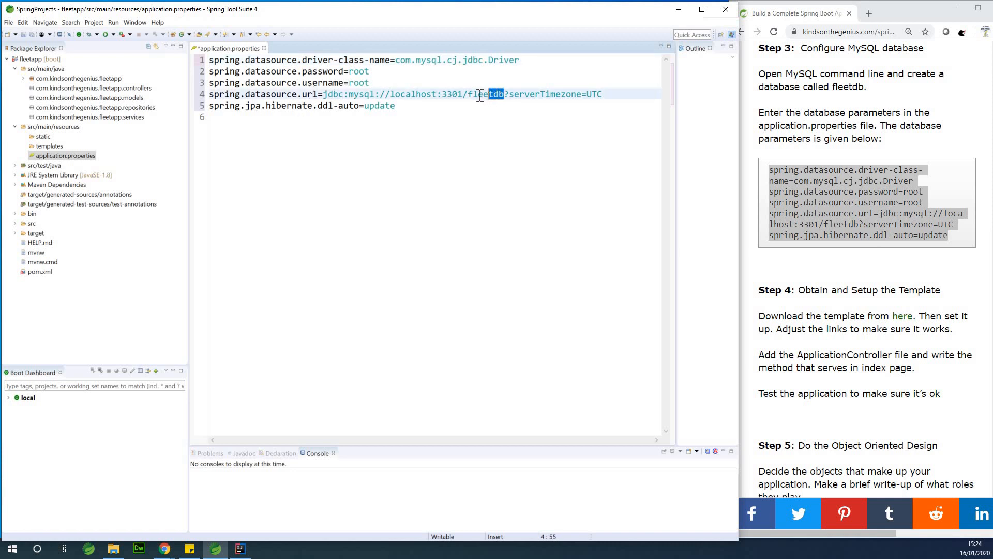
double_click(483, 94)
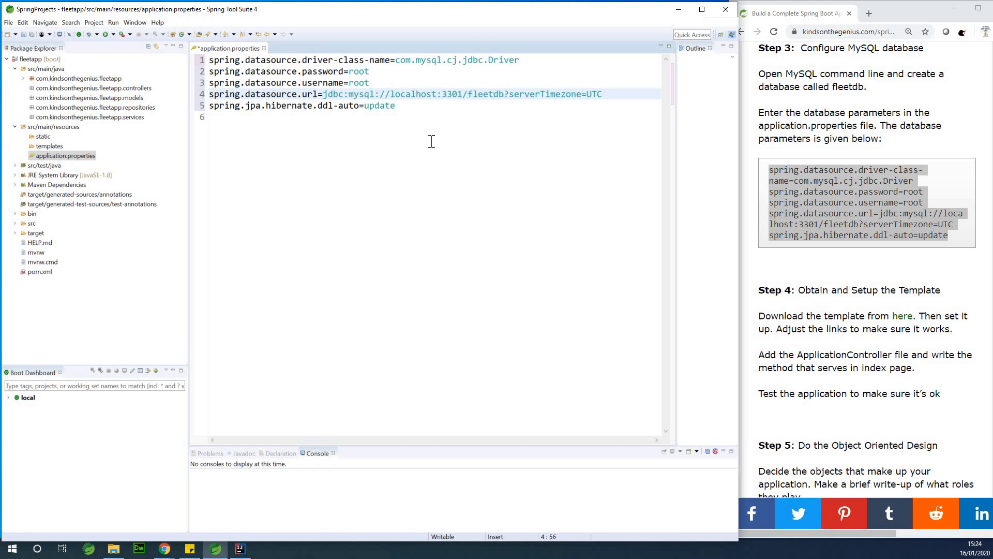
type("app")
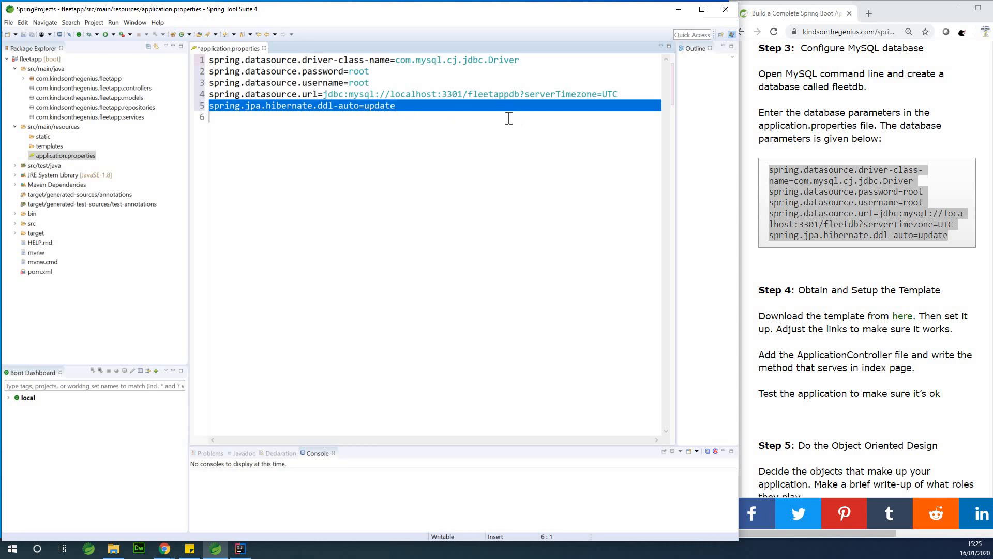
mouse_move(496, 127)
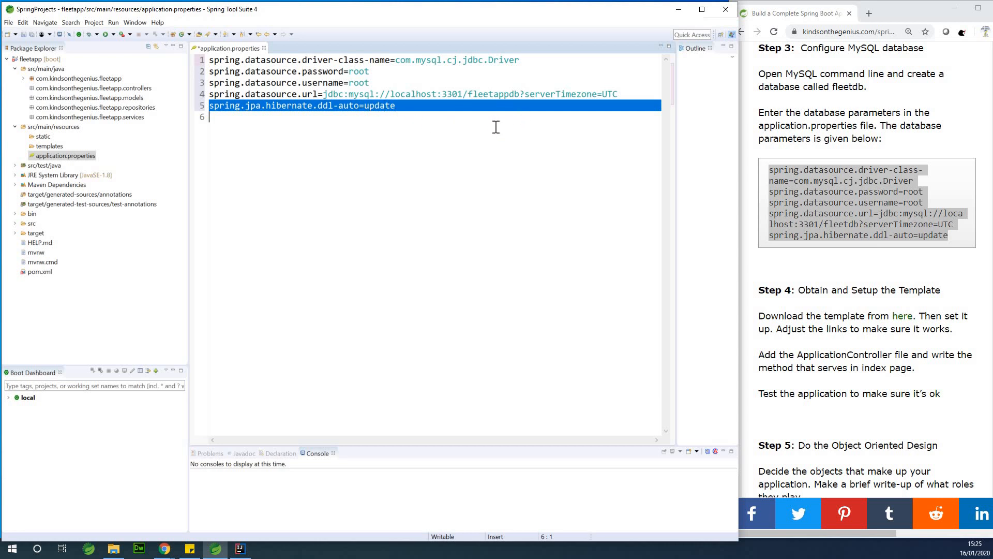
mouse_move(37, 40)
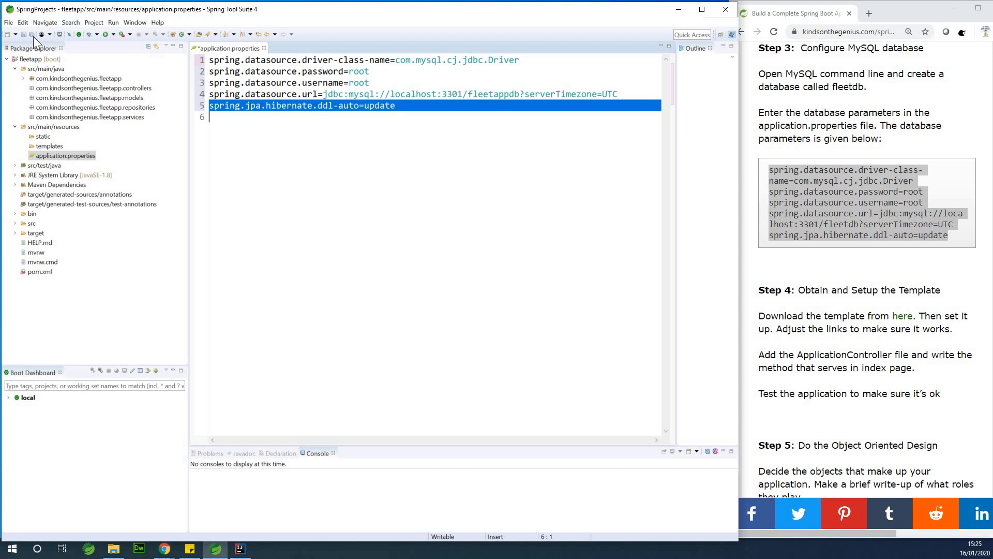